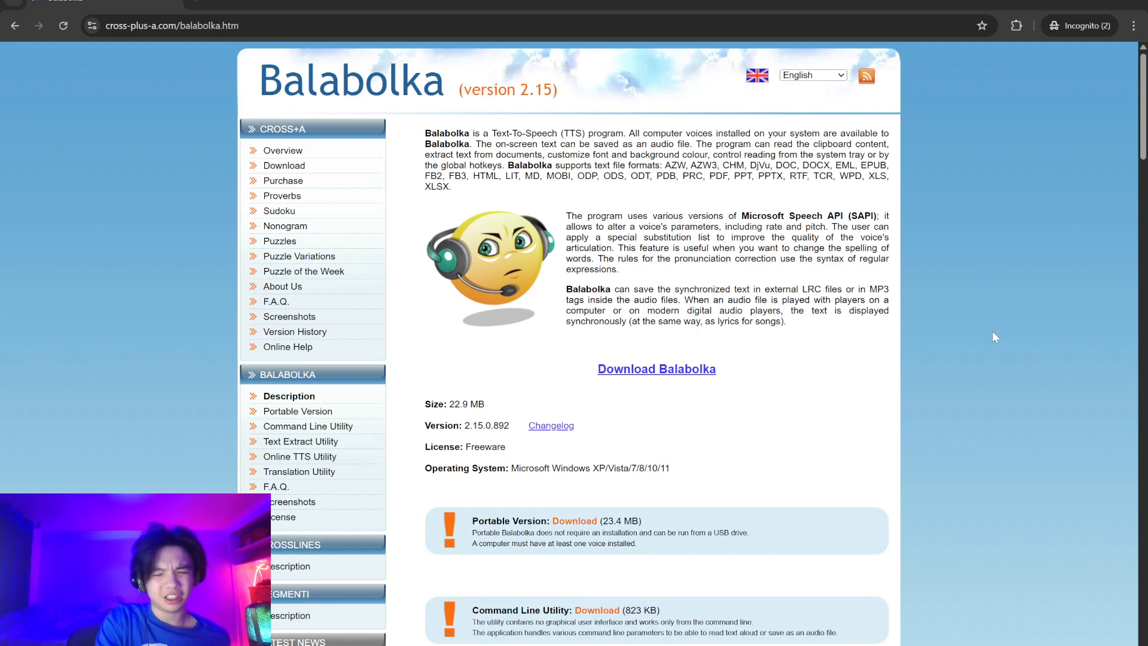
Scroll down through the Balabolka page to reach the Portable Version sidebar link.
scroll("down", 3)
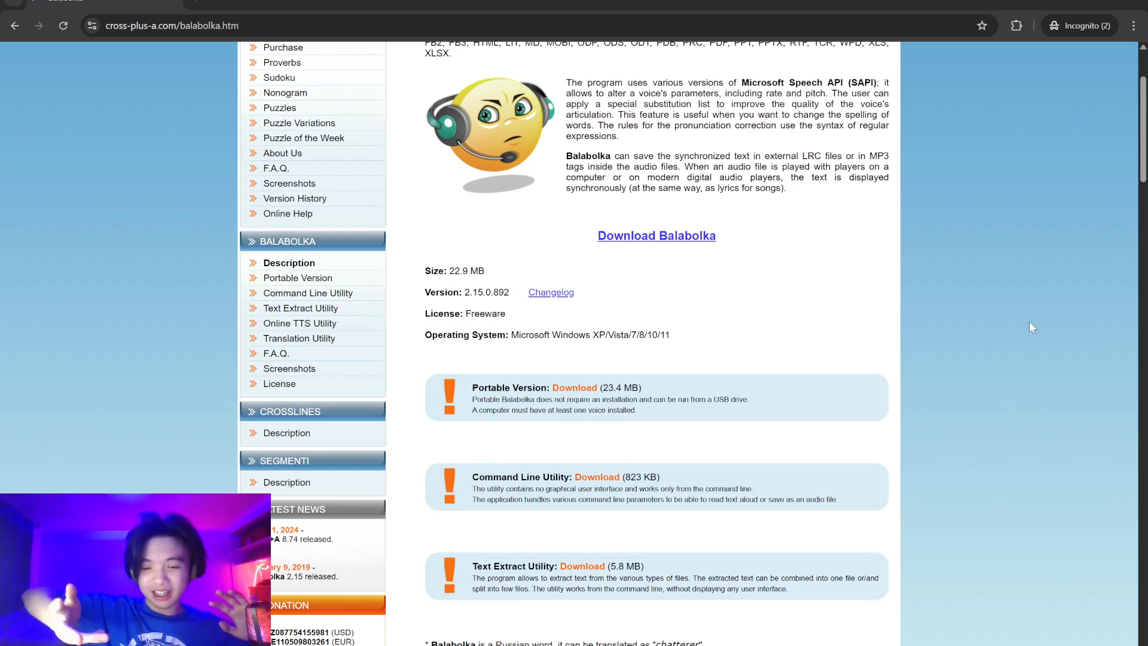
scroll("down", 3)
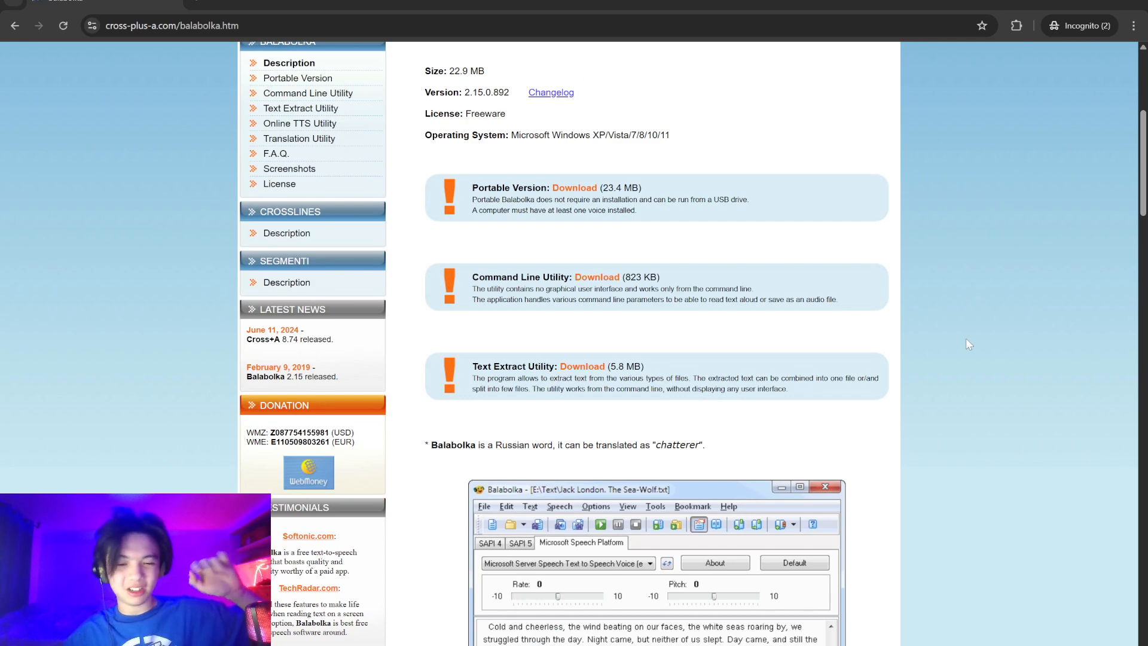
mouse_move(968, 361)
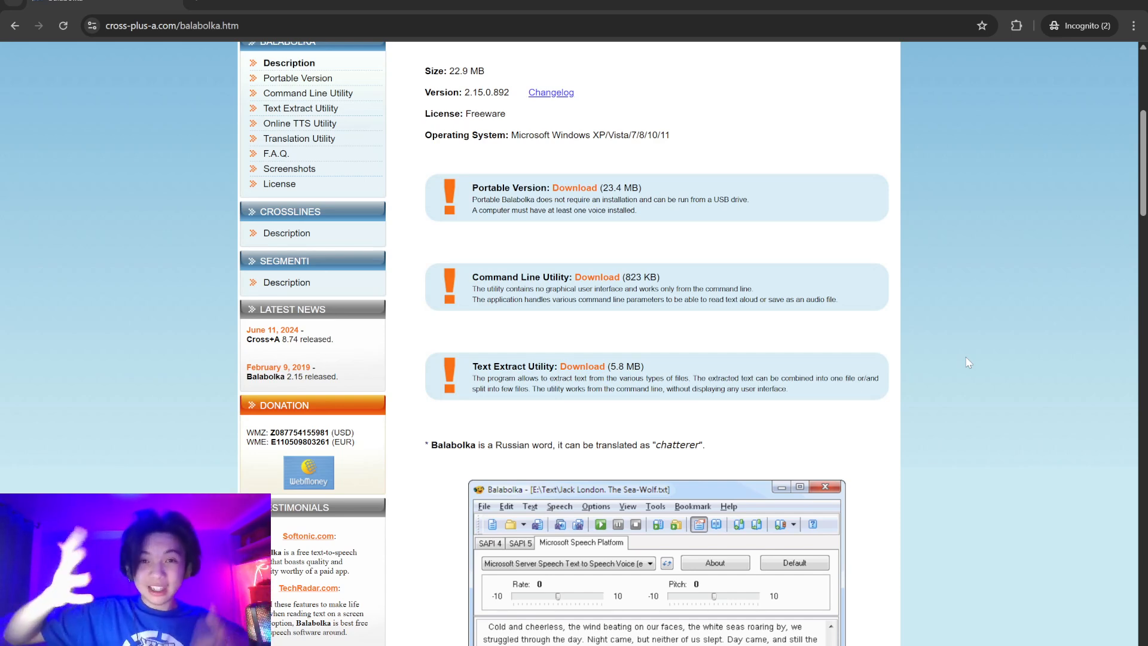
scroll("down", 3)
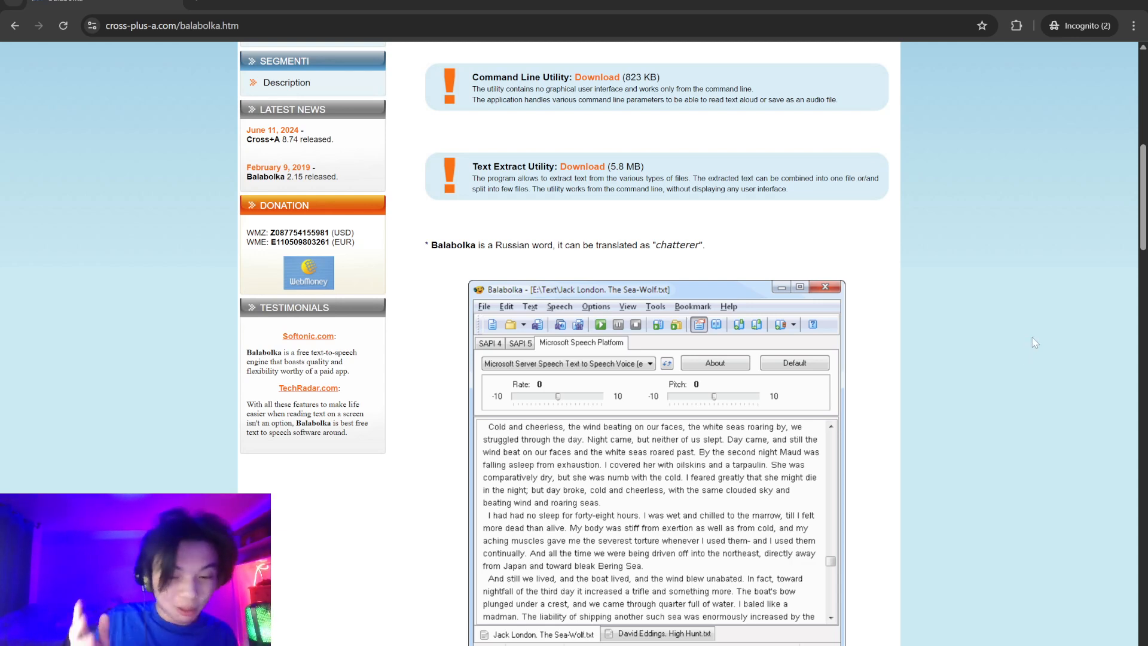
scroll("down", 3)
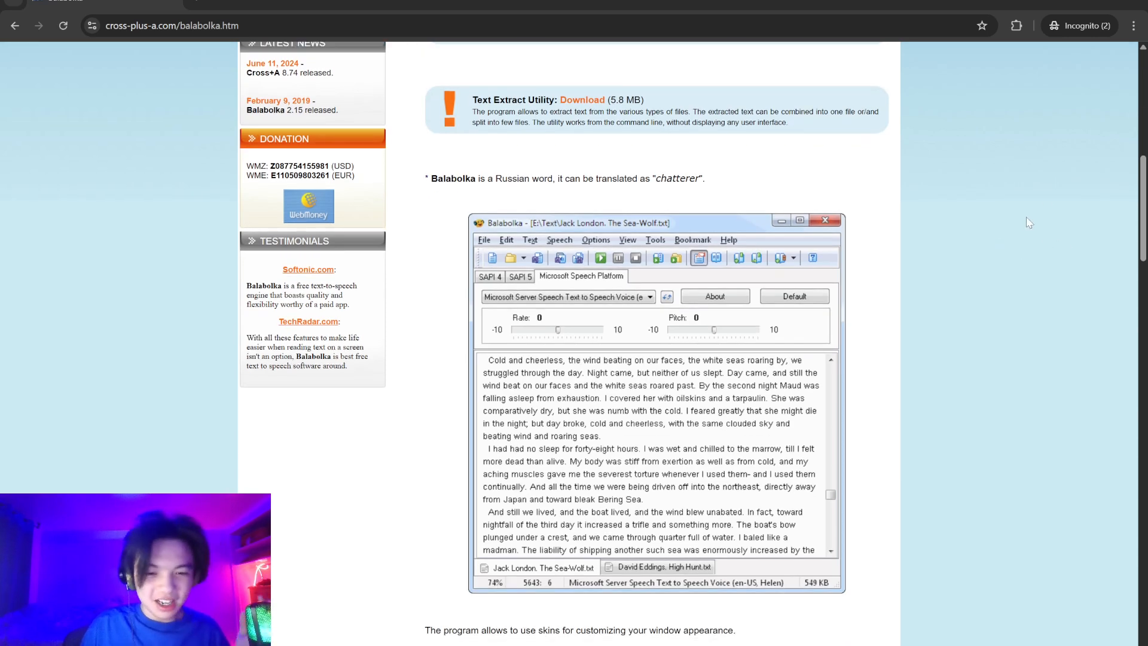
scroll("down", 3)
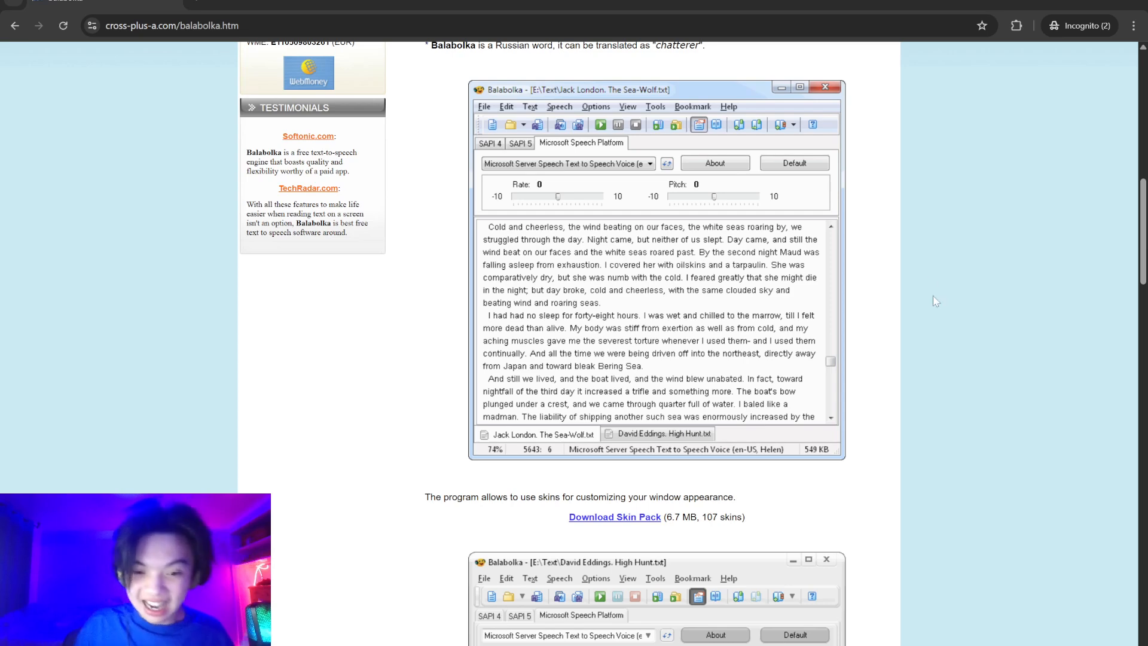
scroll("down", 3)
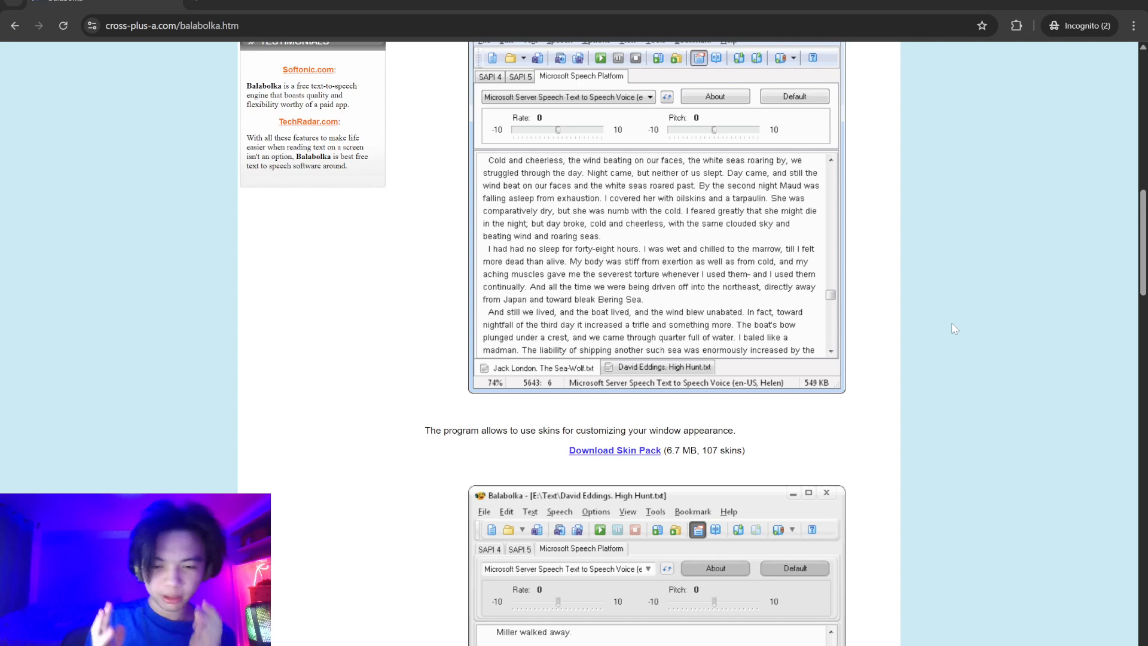
scroll("down", 3)
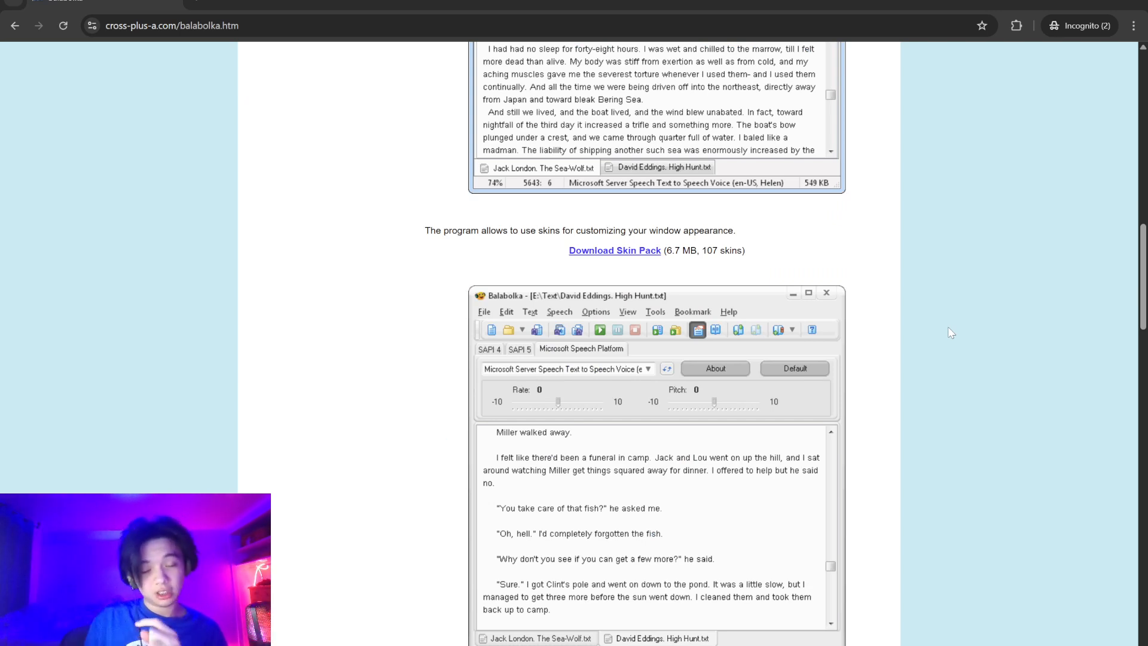
scroll("down", 3)
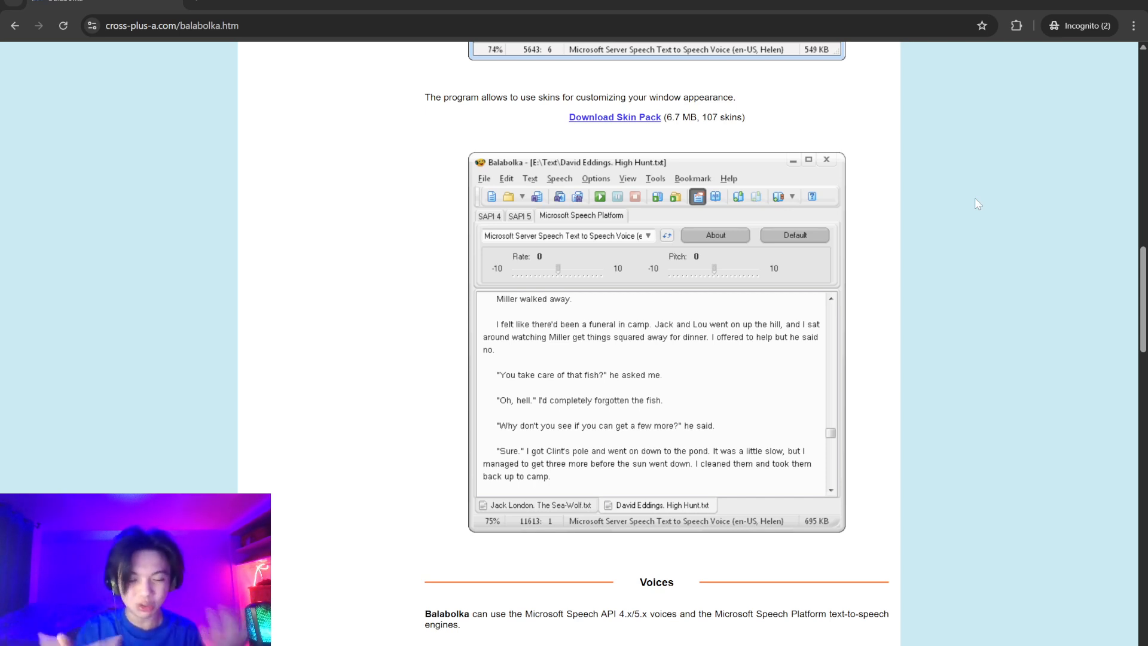
scroll("down", 3)
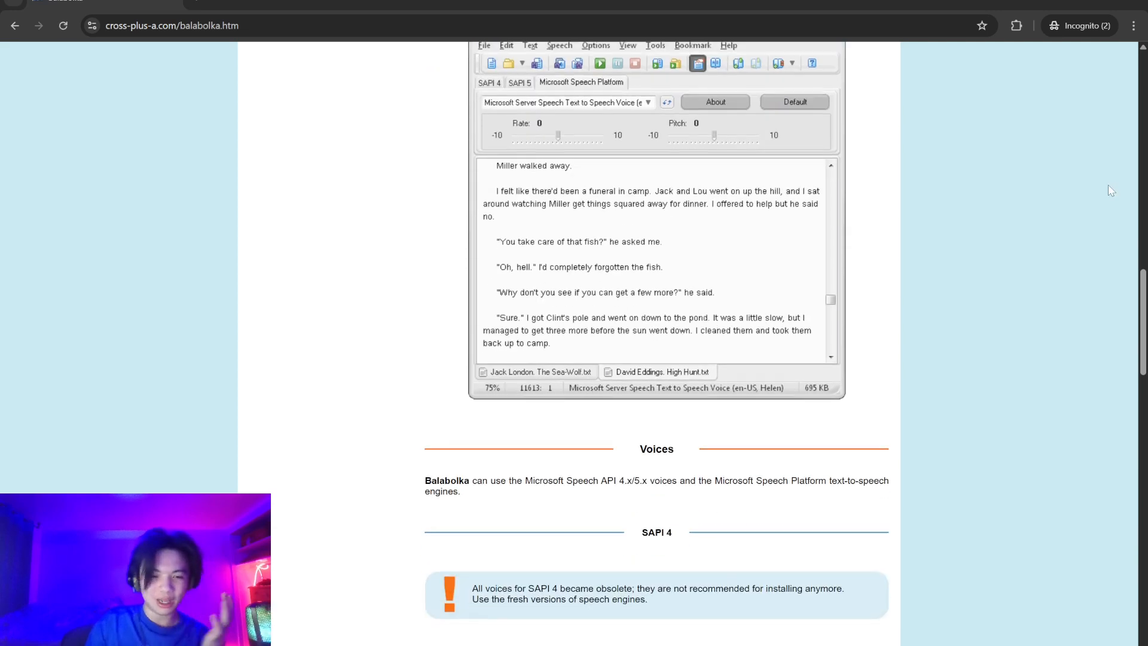
scroll("down", 3)
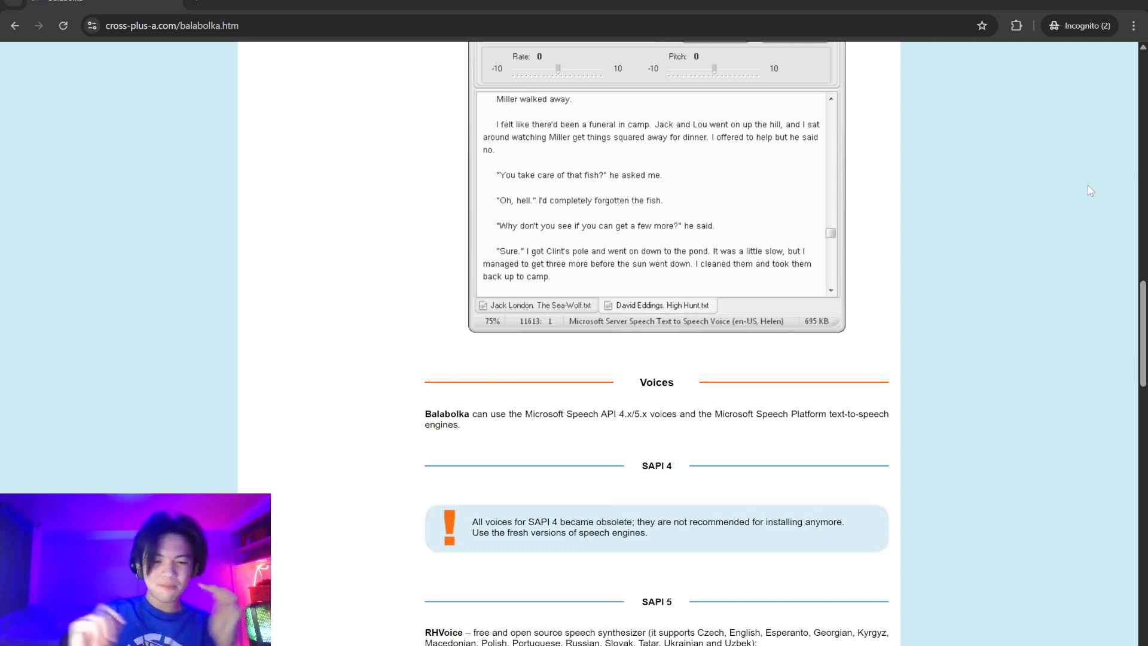
scroll("down", 3)
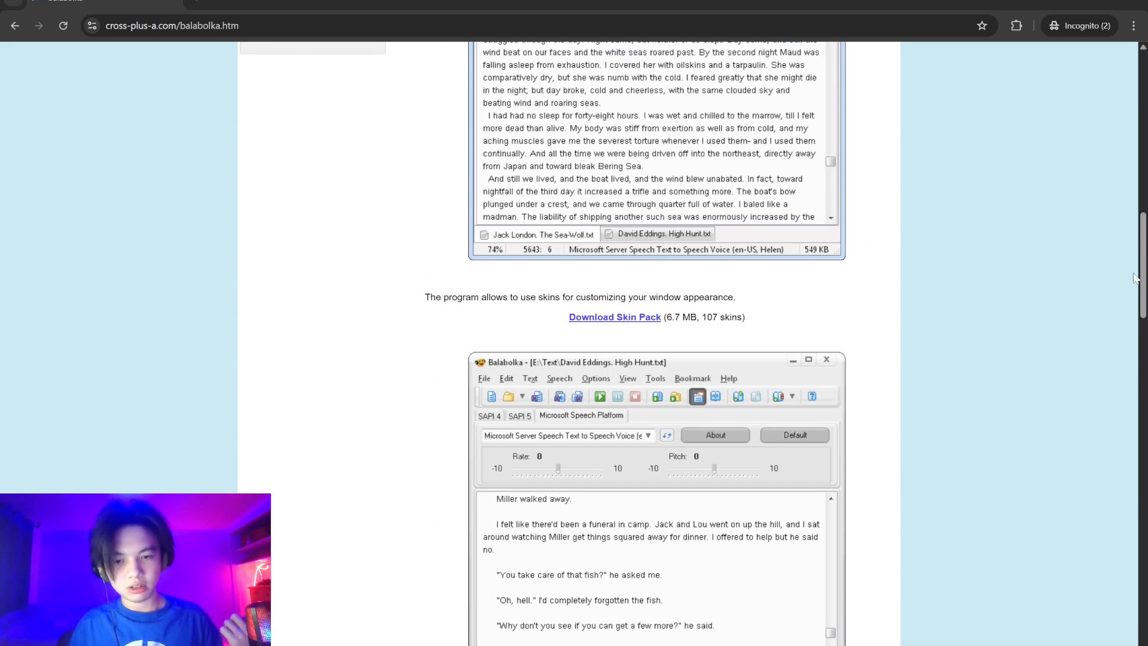
scroll("down", 3)
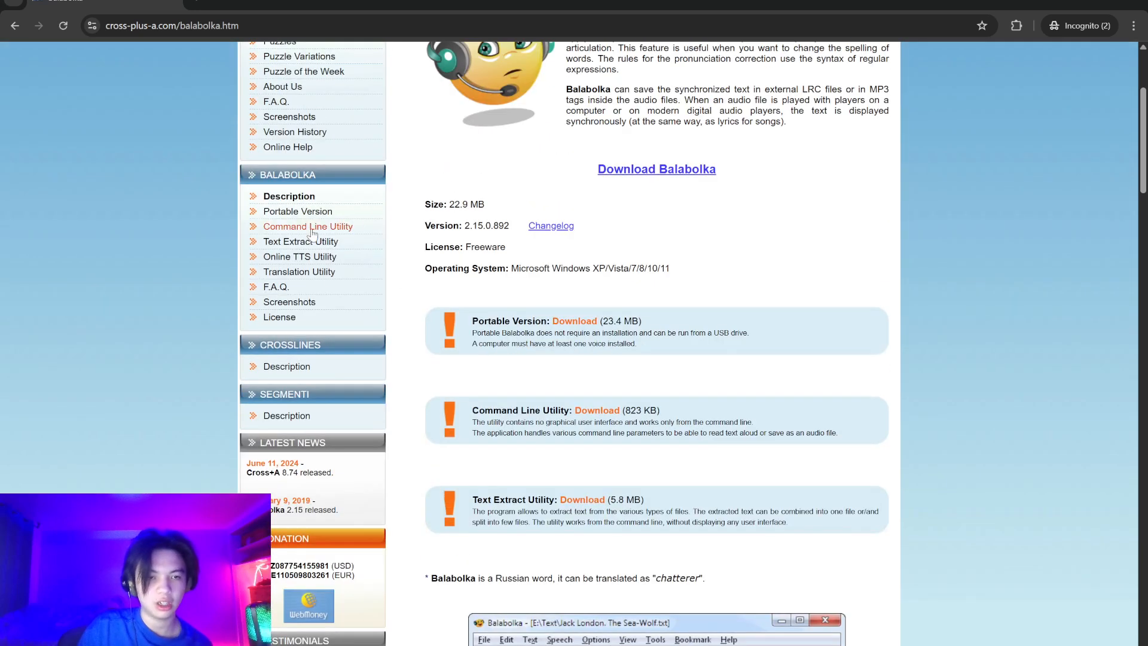
Go to the Portable Version page and bring its Spell Checking Hunspell language list into view.
left_click(297, 210)
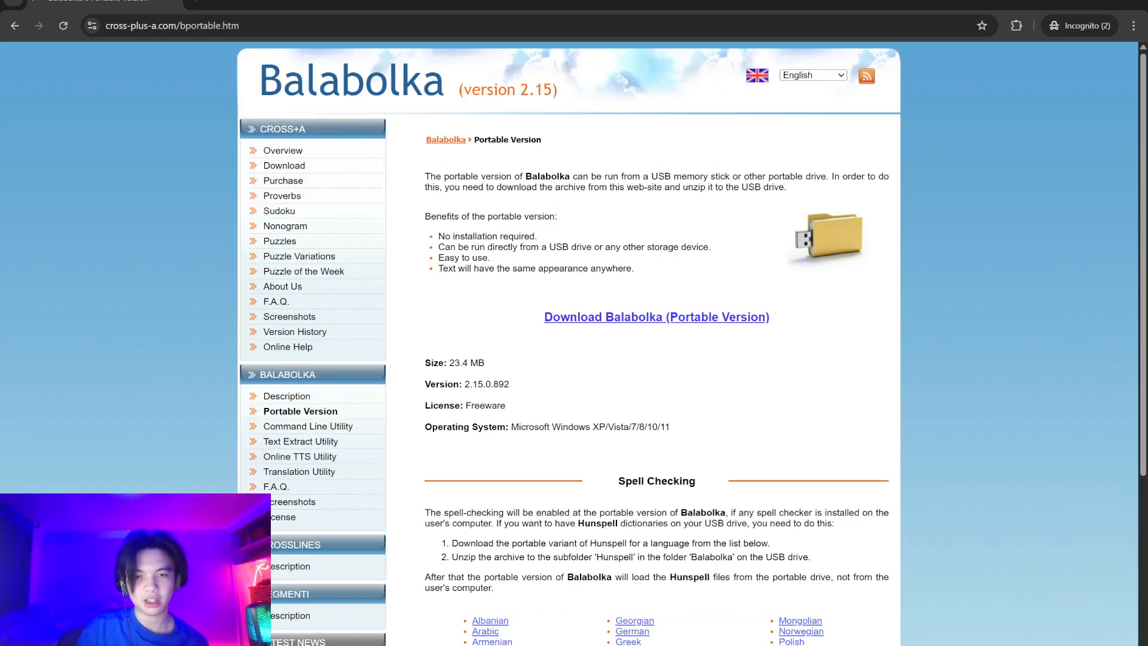
mouse_move(642, 205)
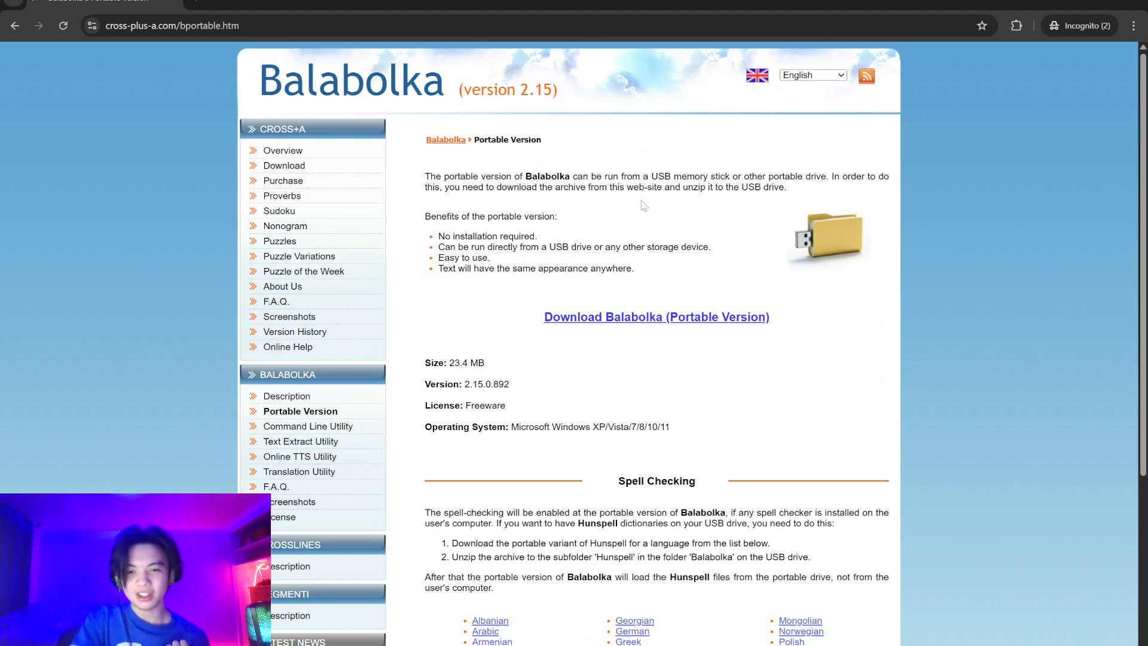
scroll("down", 3)
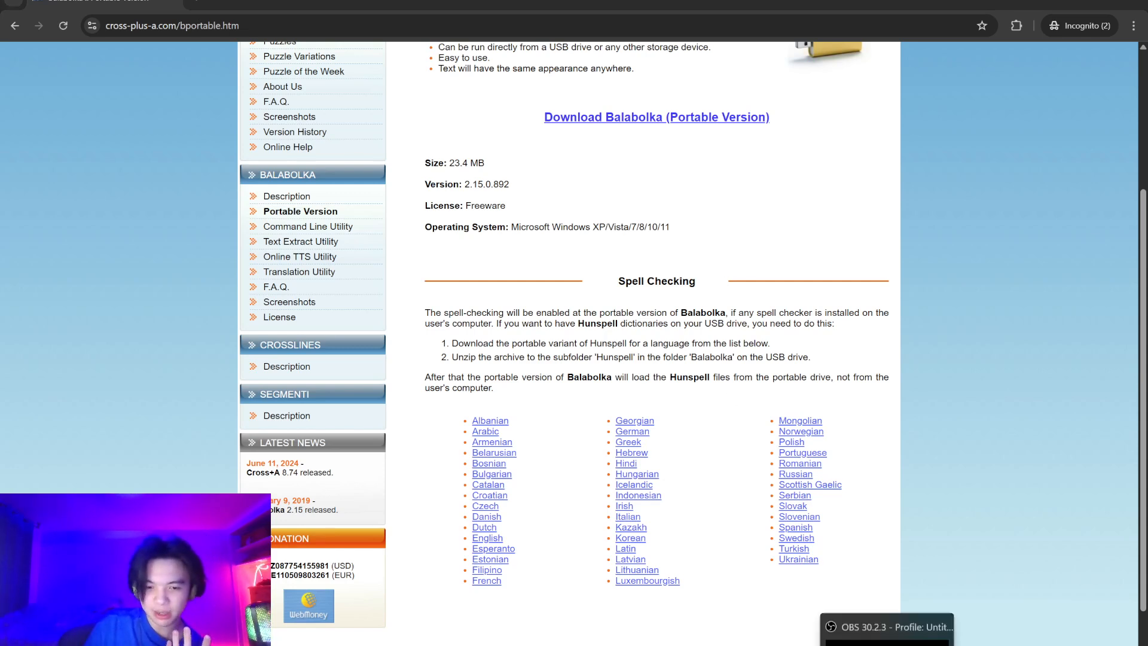
mouse_move(841, 549)
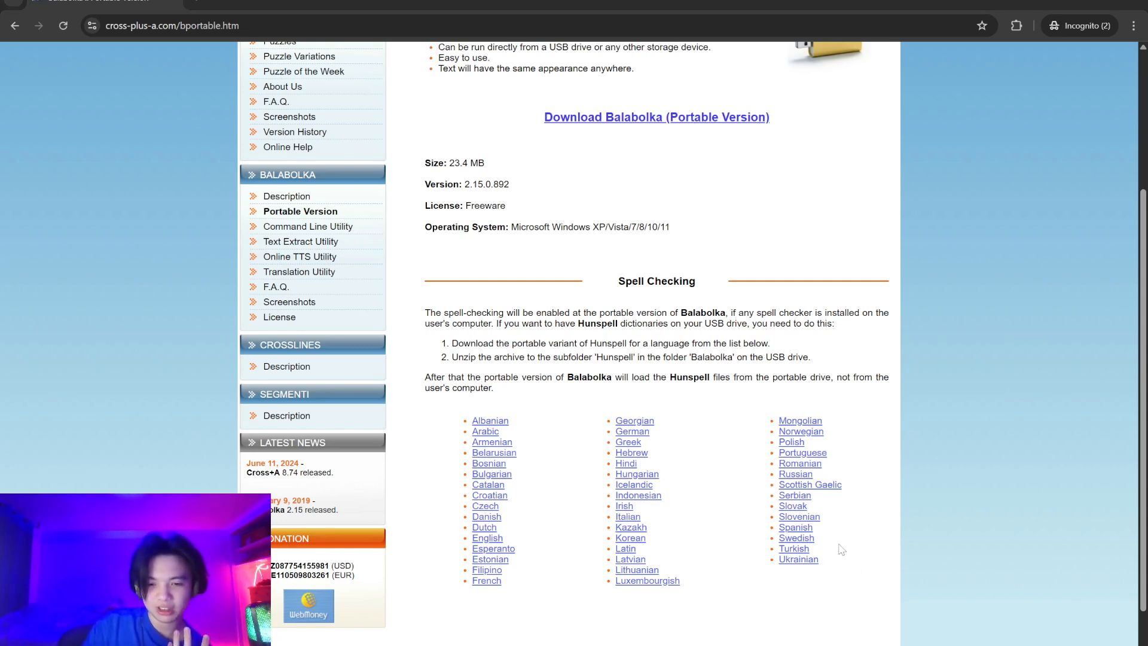